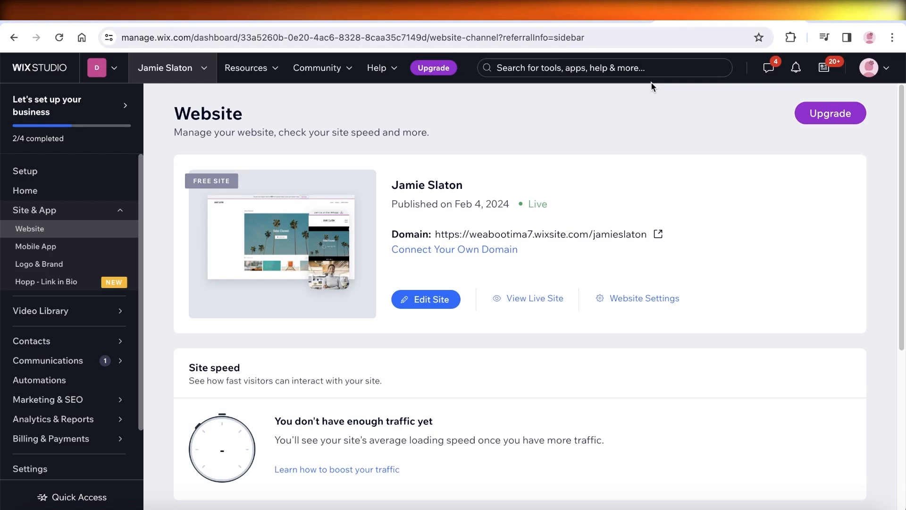
# Open the Jamie Slaton site in the editor and close the Optimize Design layout suggestions.
pyautogui.click(425, 299)
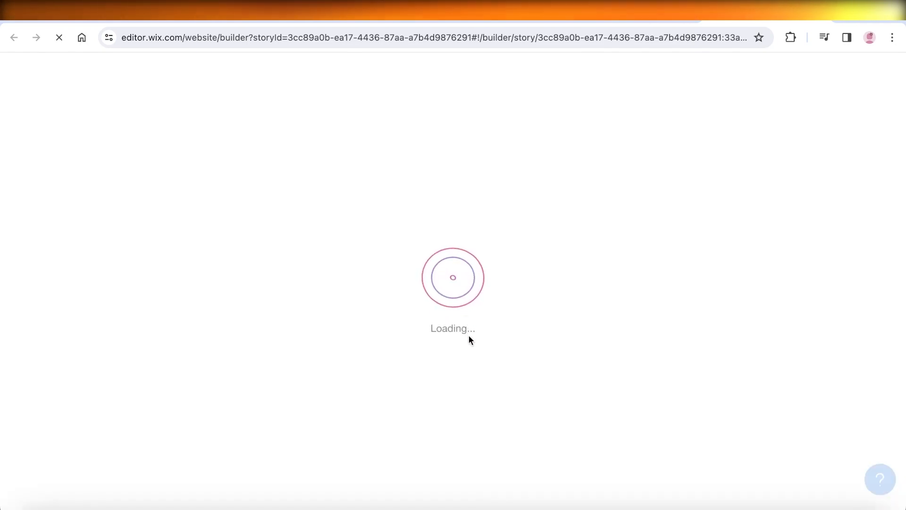
pyautogui.moveTo(646, 33)
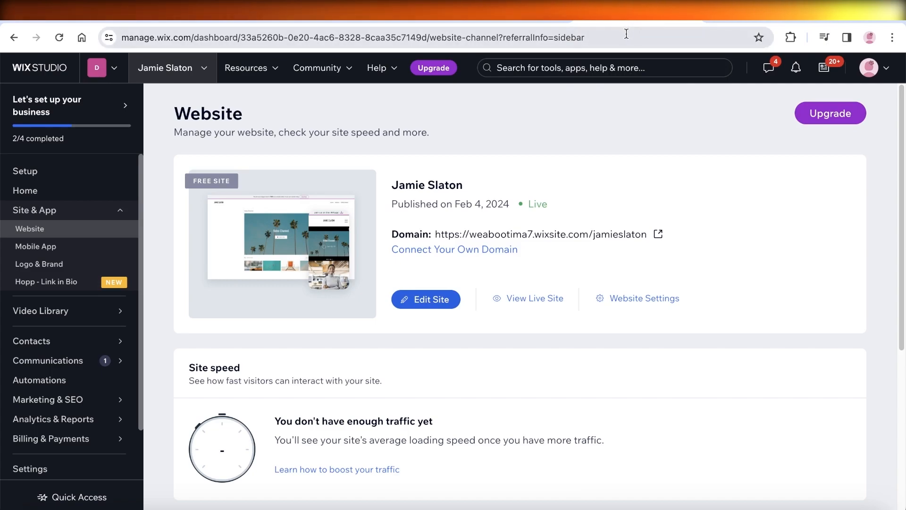
pyautogui.moveTo(569, 145)
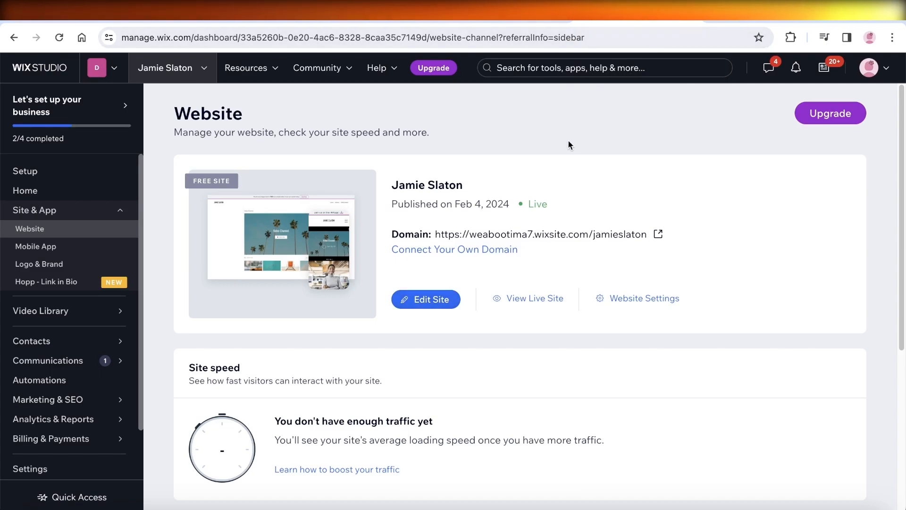
pyautogui.moveTo(558, 187)
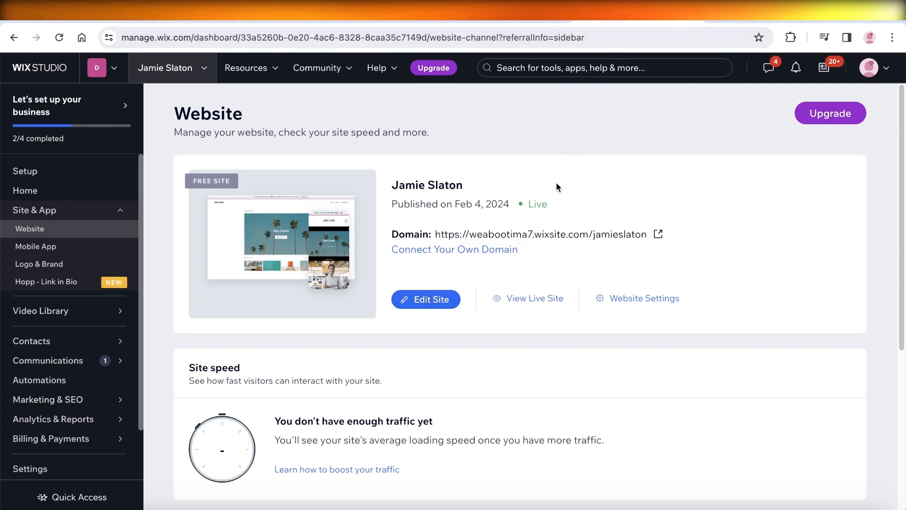
pyautogui.moveTo(546, 203)
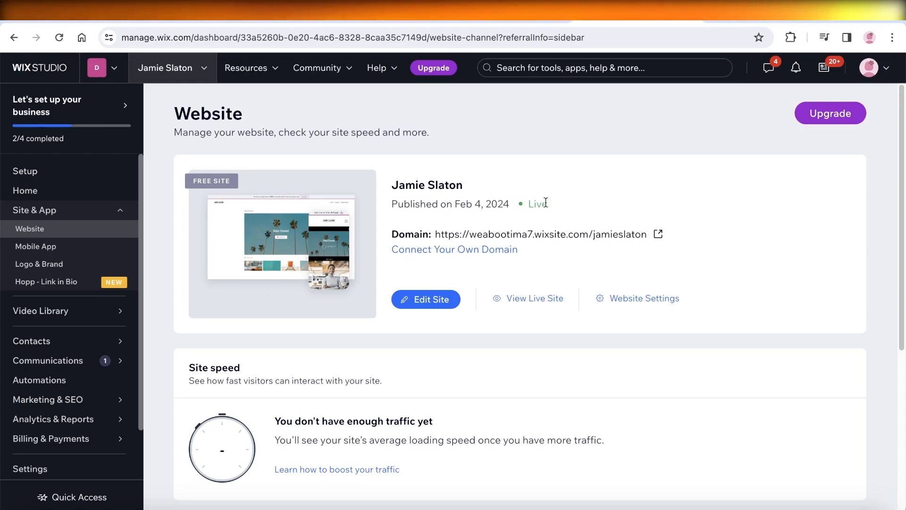
pyautogui.click(425, 299)
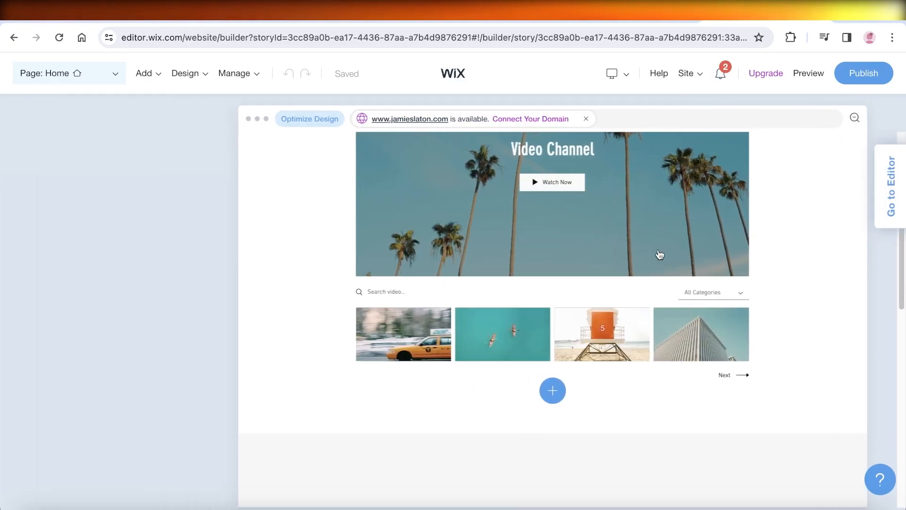
pyautogui.click(309, 119)
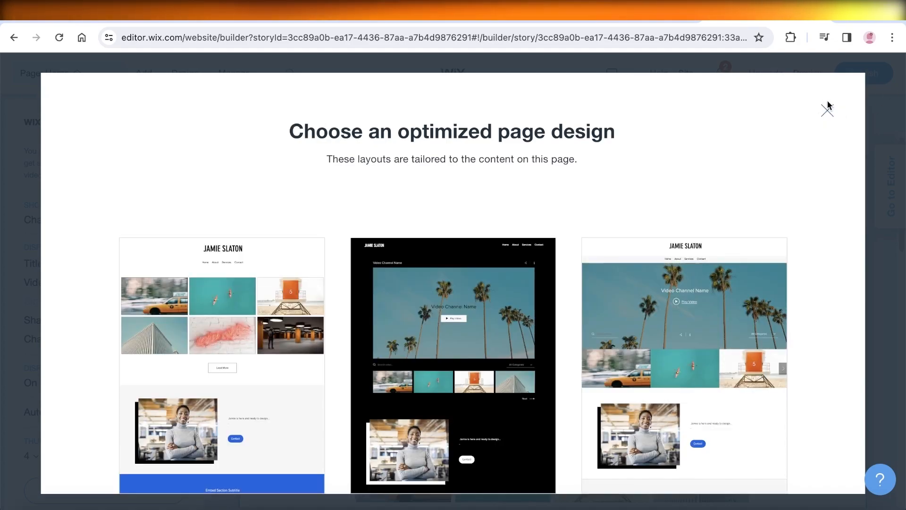
pyautogui.click(827, 111)
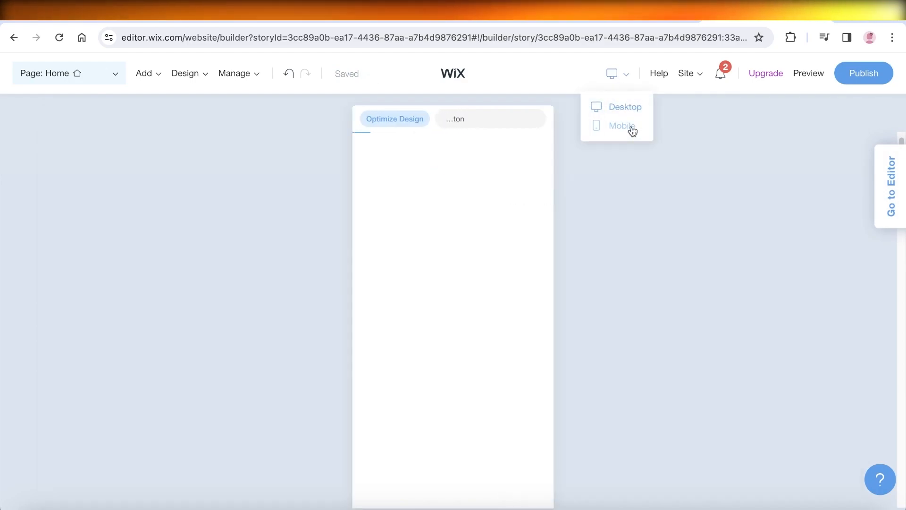
# Switch the Home page to Mobile and dismiss the mobile editing introduction with Got It.
pyautogui.click(622, 126)
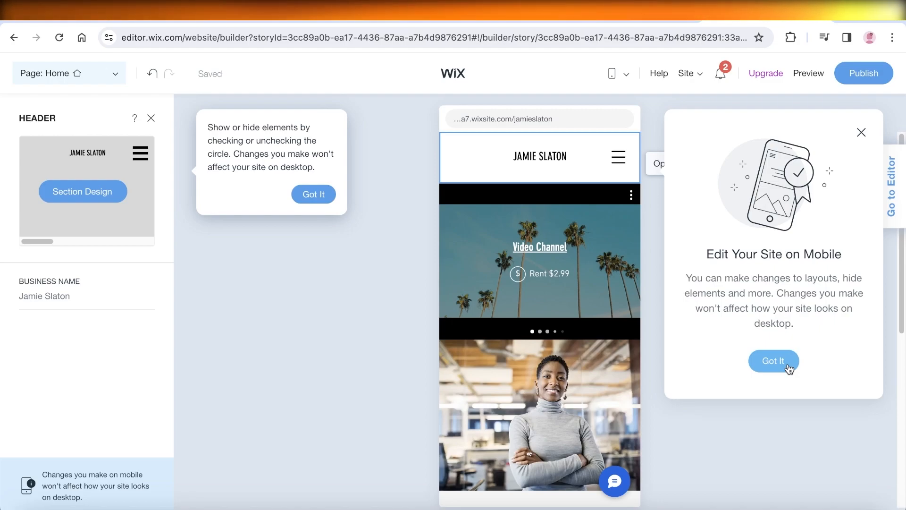
pyautogui.moveTo(790, 356)
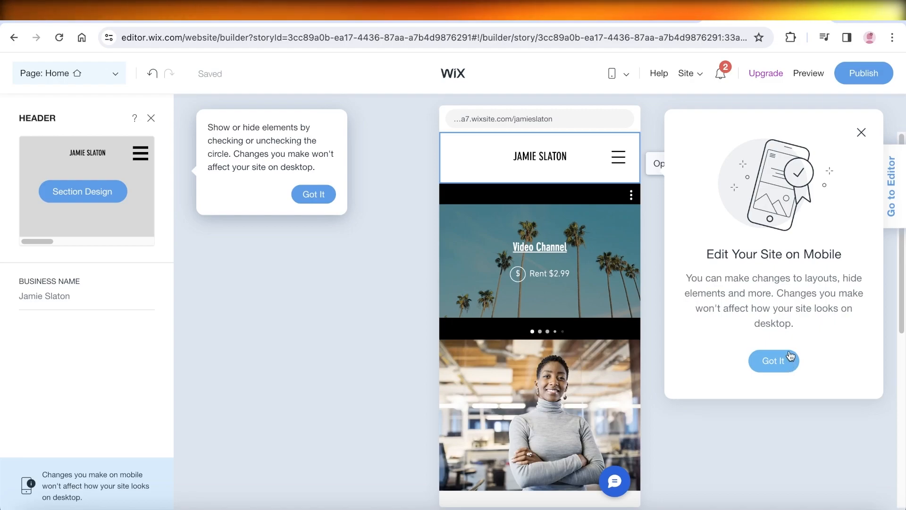
pyautogui.moveTo(788, 355)
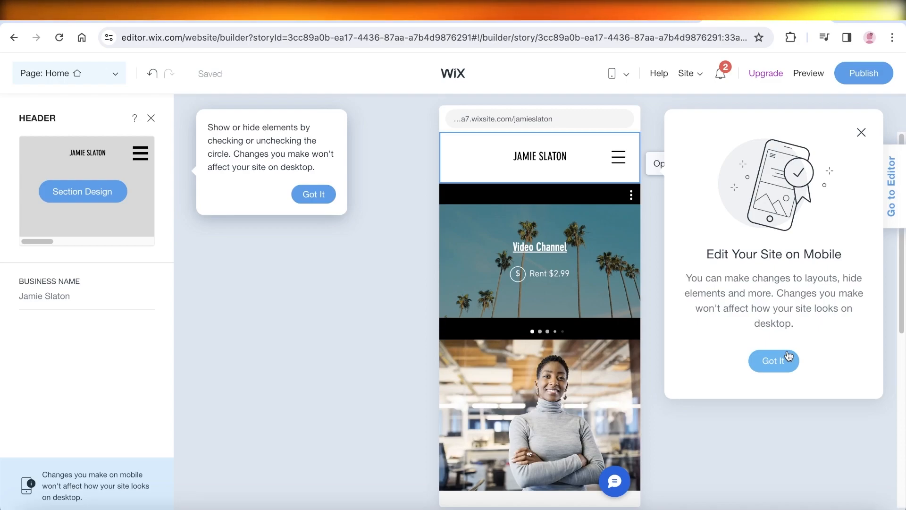
pyautogui.click(774, 361)
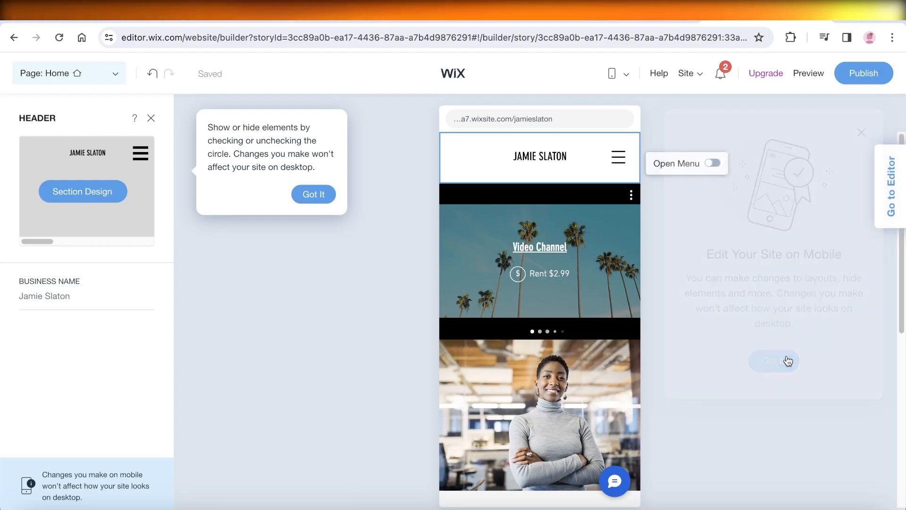
pyautogui.click(774, 360)
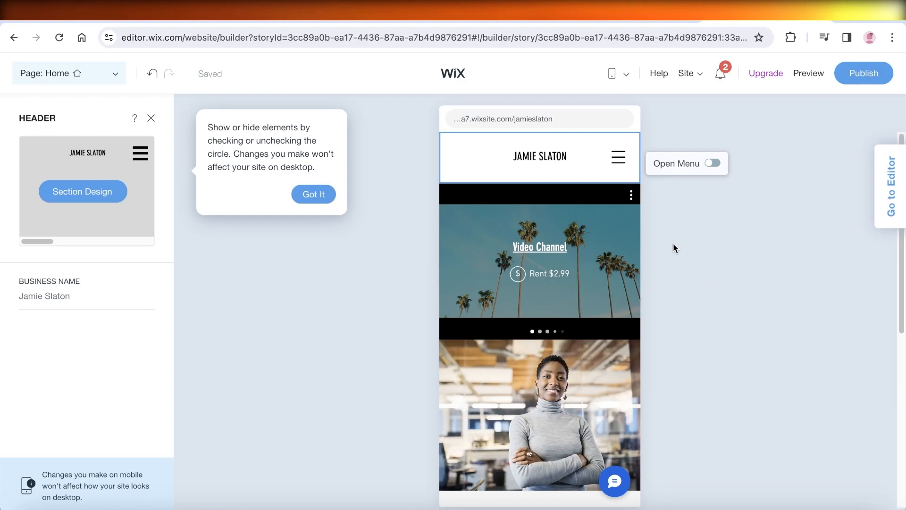
pyautogui.moveTo(706, 169)
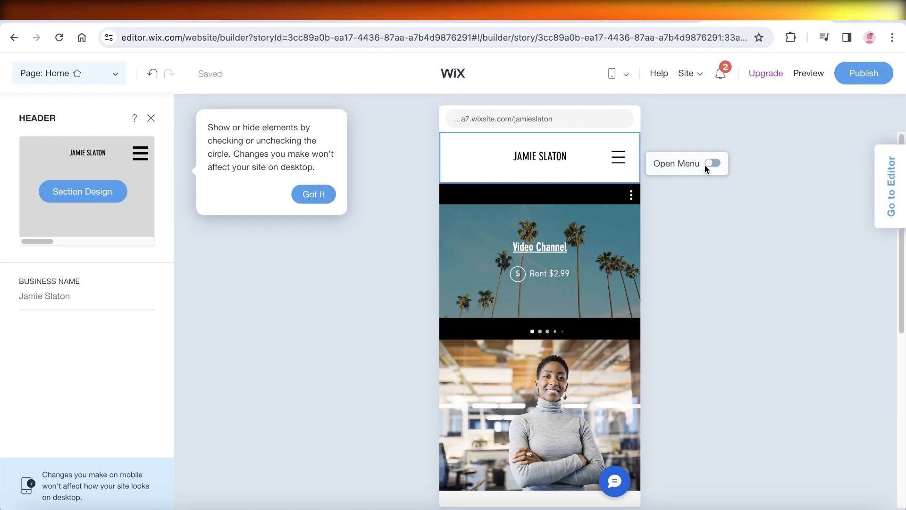
# Preview the mobile menu opened and closed, then select the Video Channel section.
pyautogui.click(714, 163)
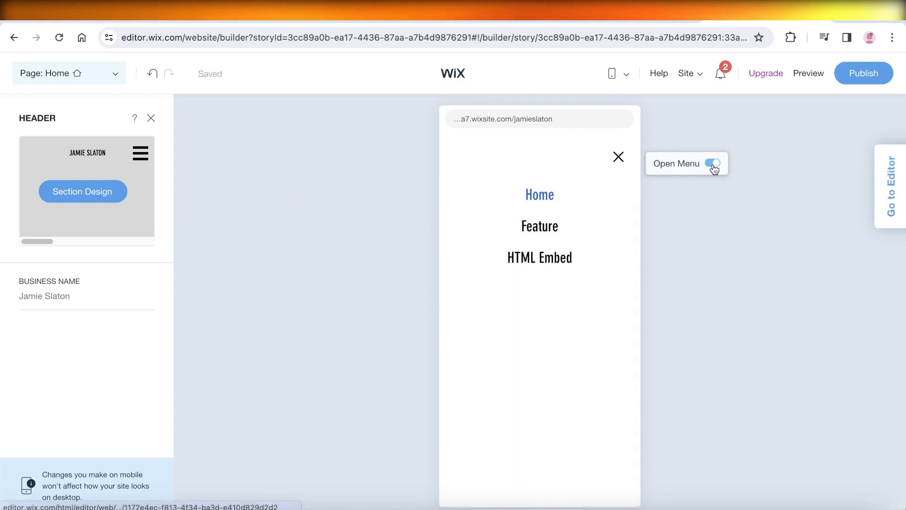
pyautogui.click(713, 163)
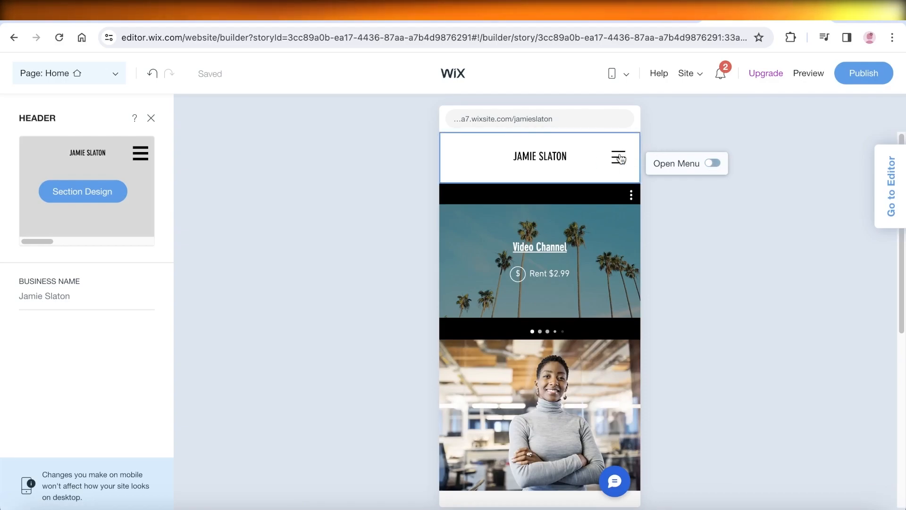
pyautogui.click(151, 118)
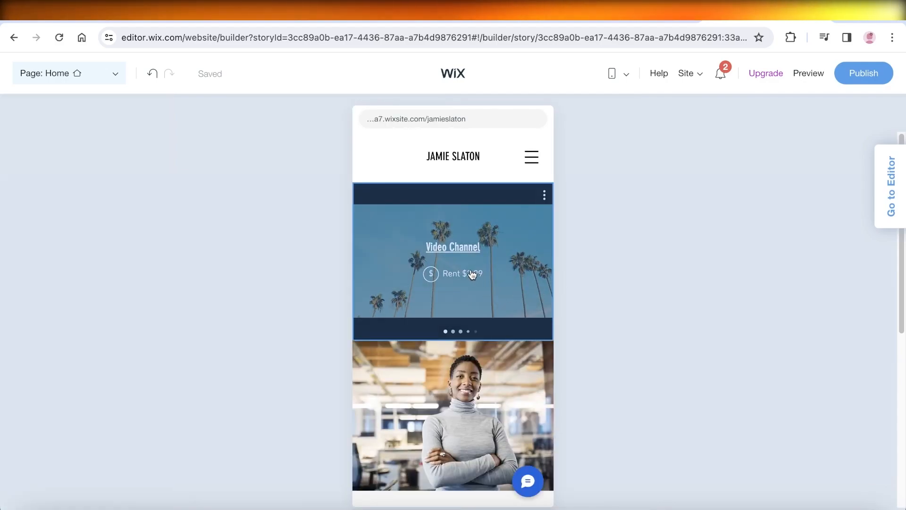
pyautogui.moveTo(354, 221)
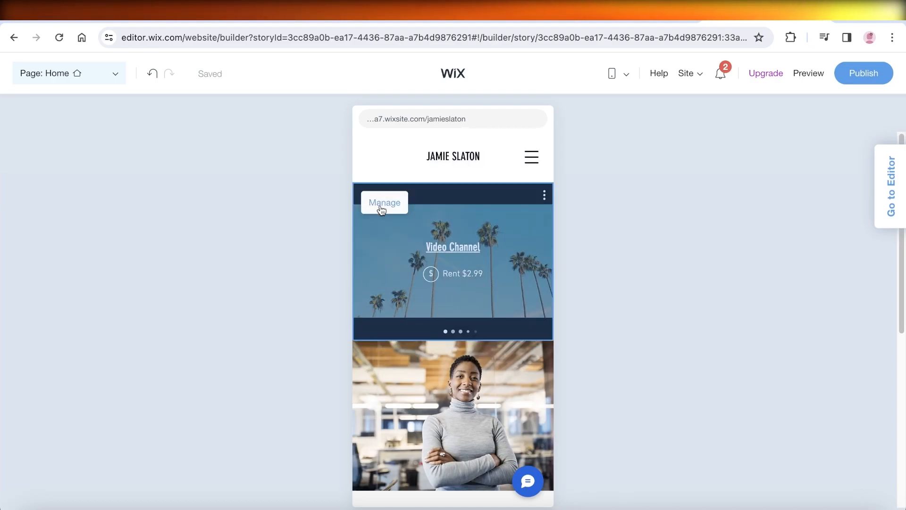
# Review the Video Channel and Feature section settings, then request the move to the full Editor.
pyautogui.click(383, 203)
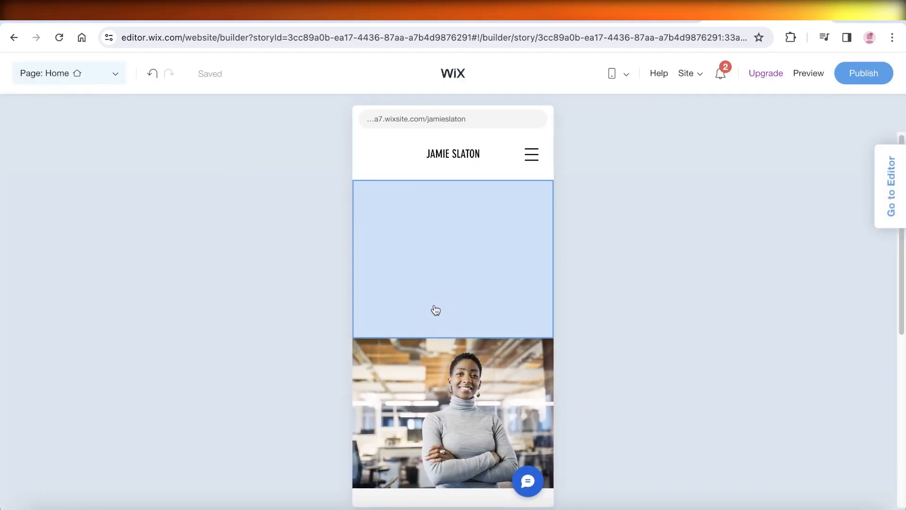
pyautogui.click(453, 258)
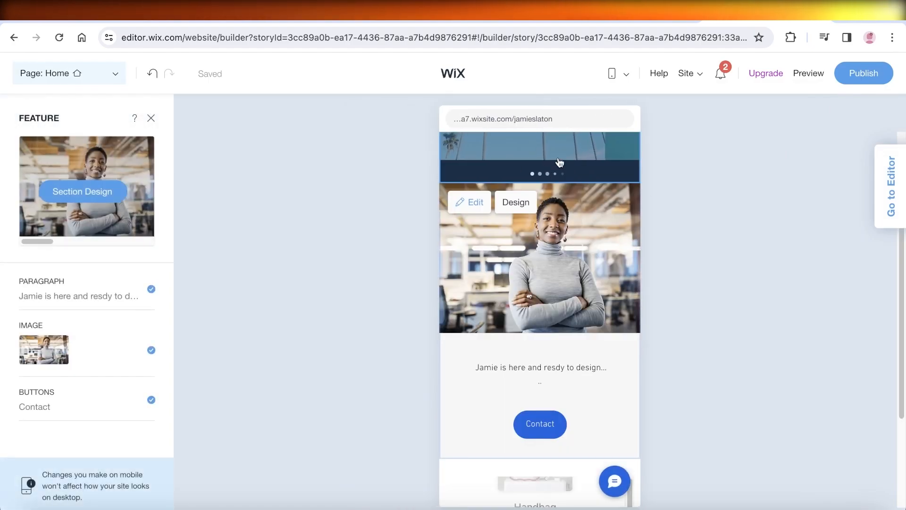
pyautogui.scroll(-3)
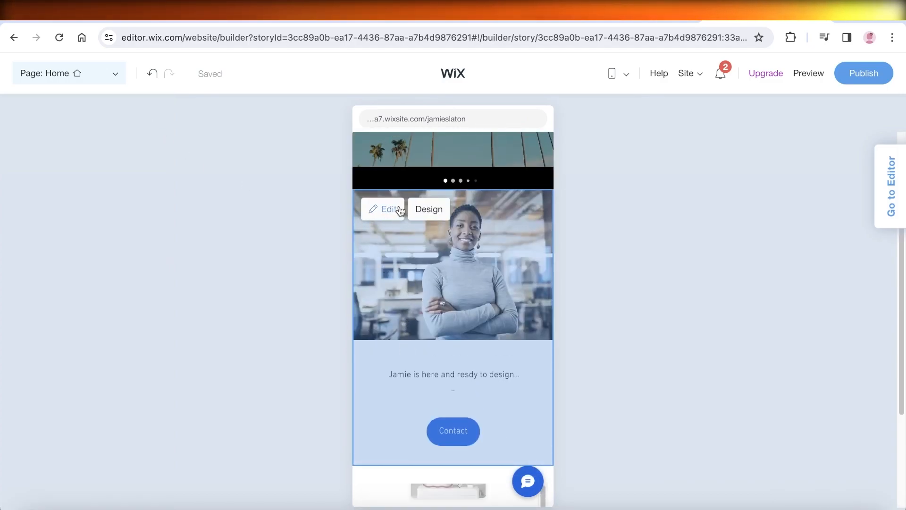
pyautogui.click(384, 209)
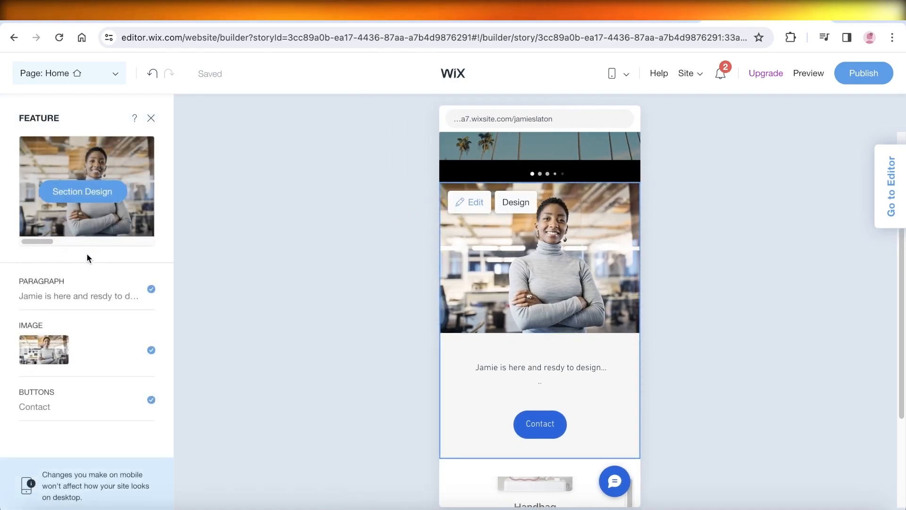
pyautogui.click(83, 191)
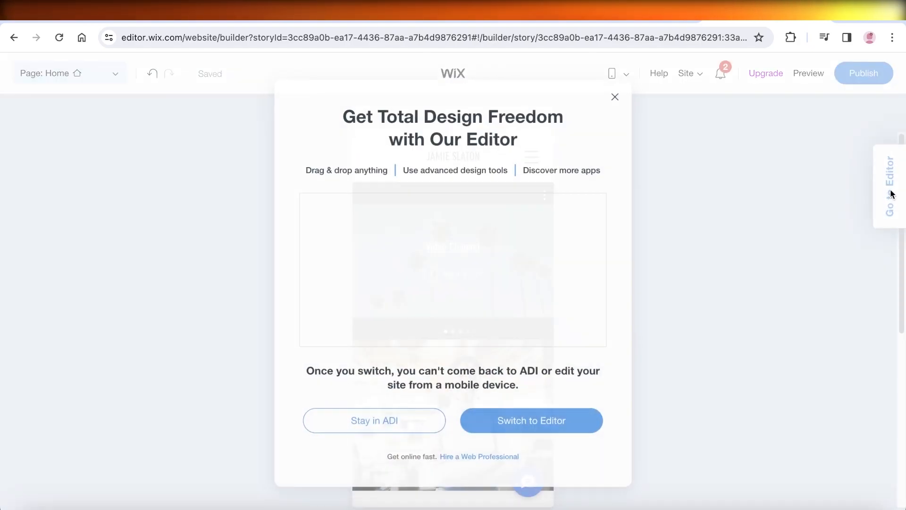
# Confirm Switch to Editor, choose mobile view, and finish the Let's Go walkthrough.
pyautogui.click(531, 420)
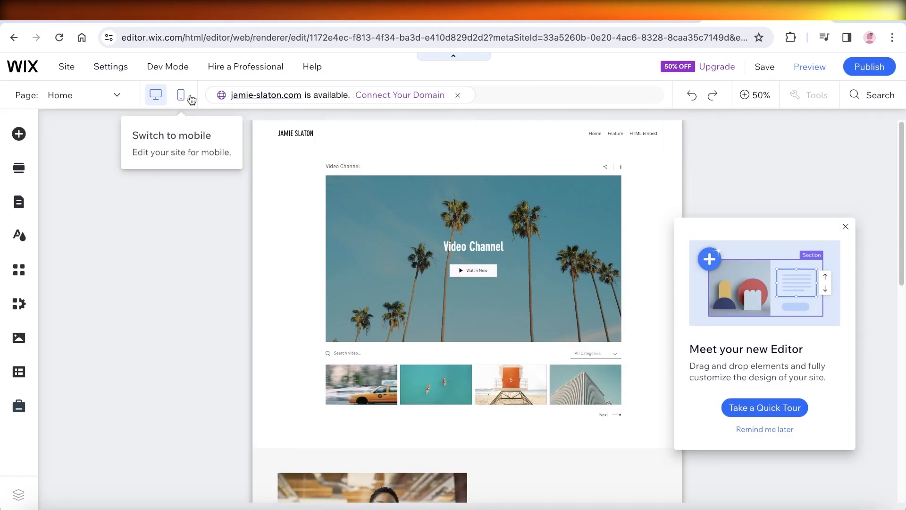
pyautogui.click(181, 95)
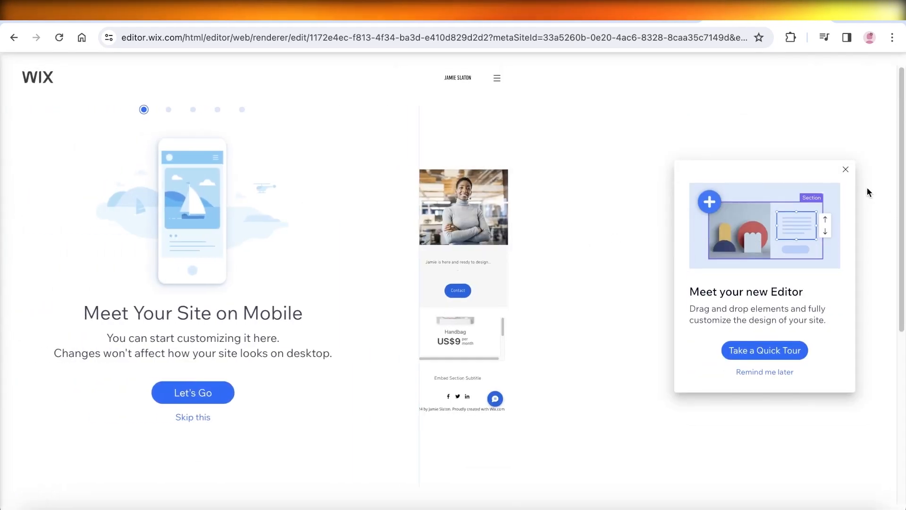
pyautogui.click(845, 169)
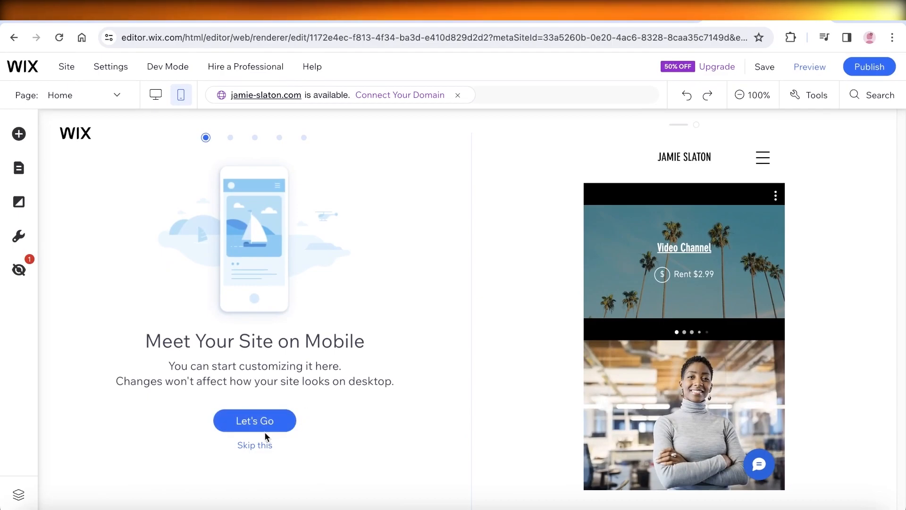
pyautogui.click(254, 420)
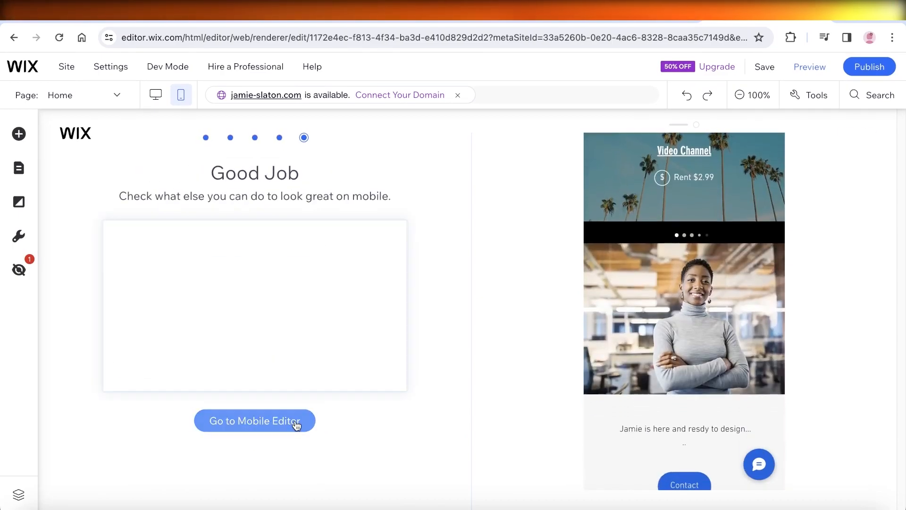
pyautogui.click(254, 420)
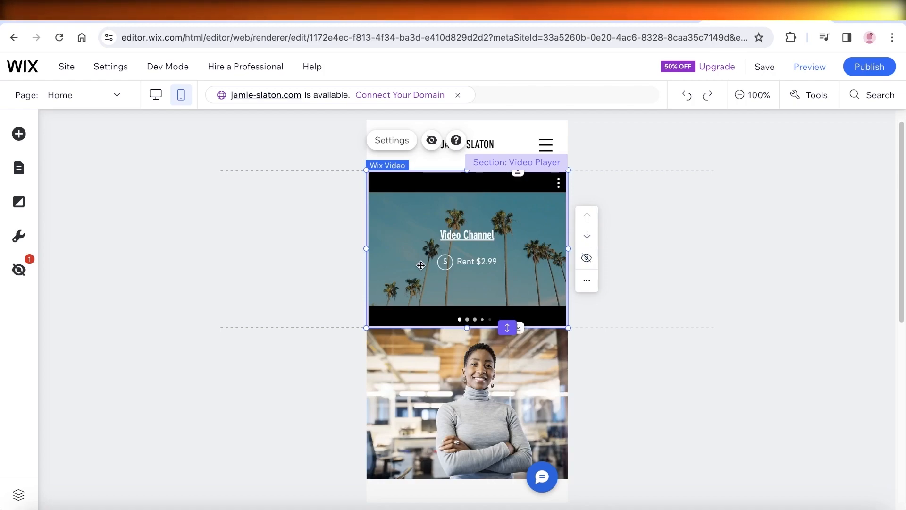
pyautogui.moveTo(479, 299)
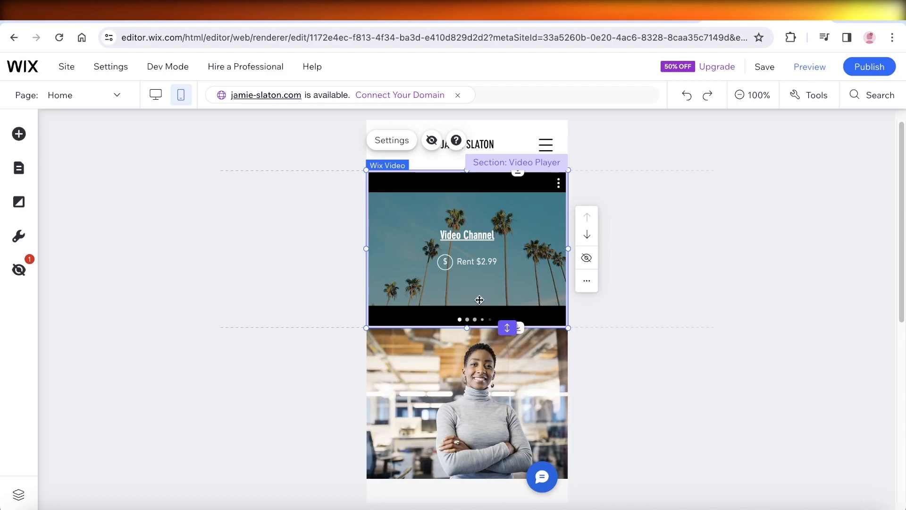
pyautogui.moveTo(586, 258)
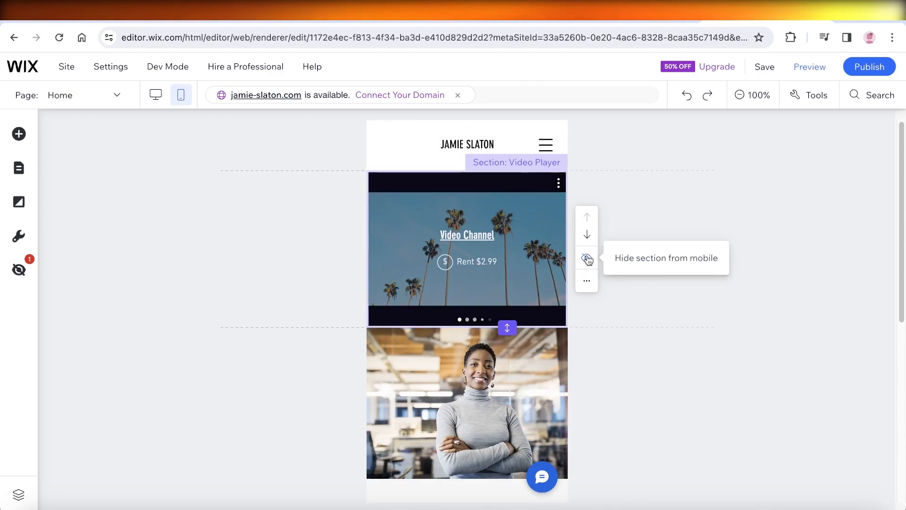
# Hide the Video Player section from mobile using the eye icon.
pyautogui.click(587, 259)
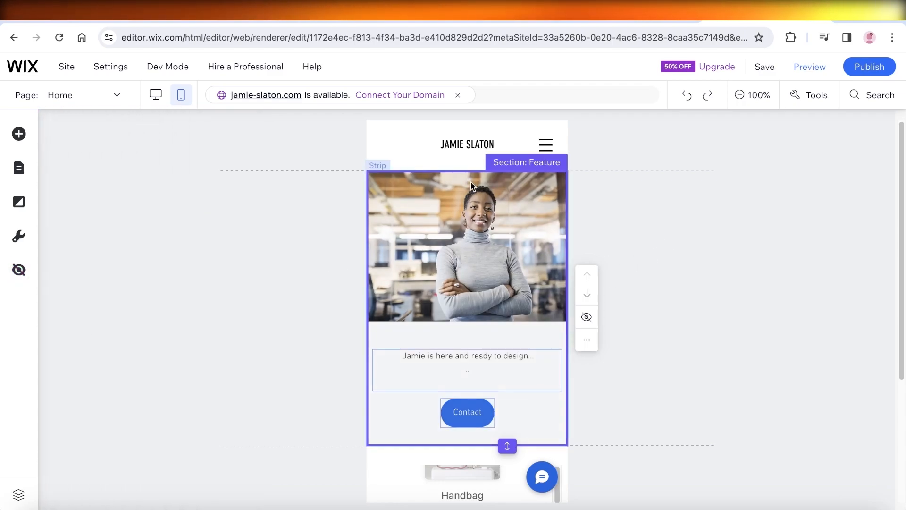
pyautogui.moveTo(18, 167)
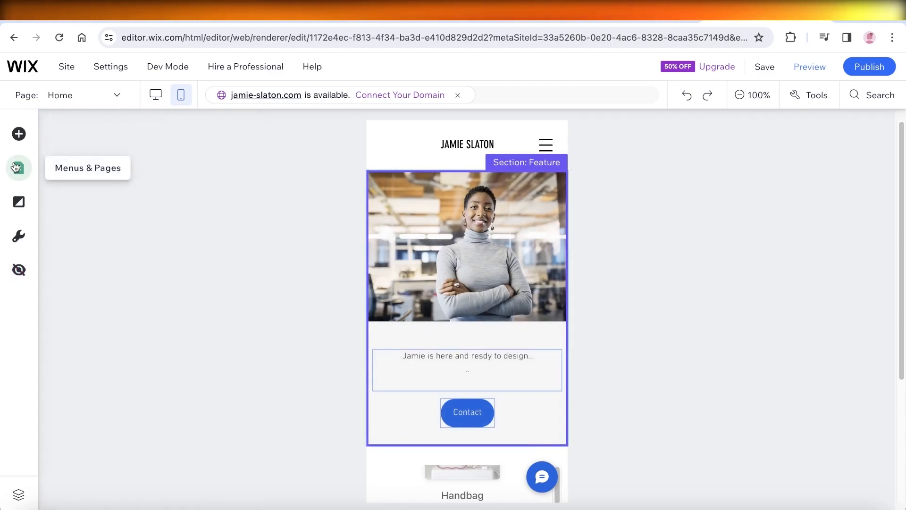
pyautogui.click(18, 168)
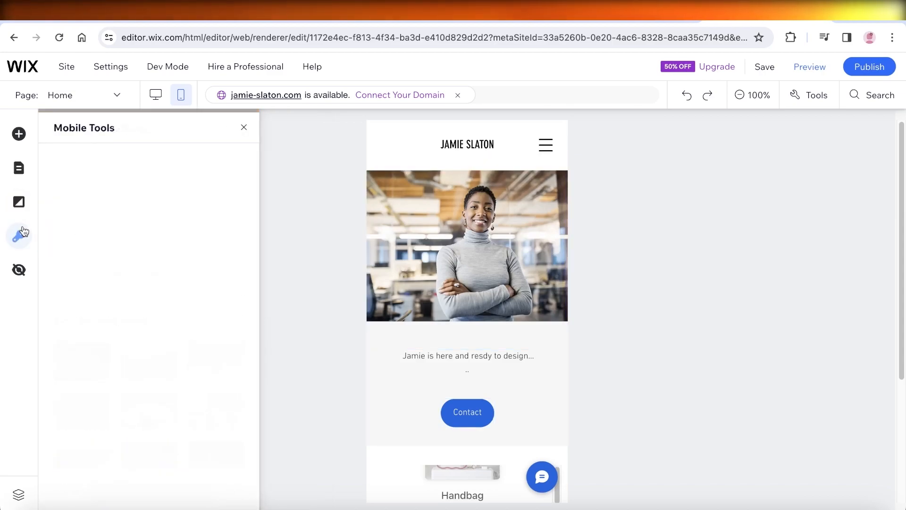
pyautogui.click(18, 270)
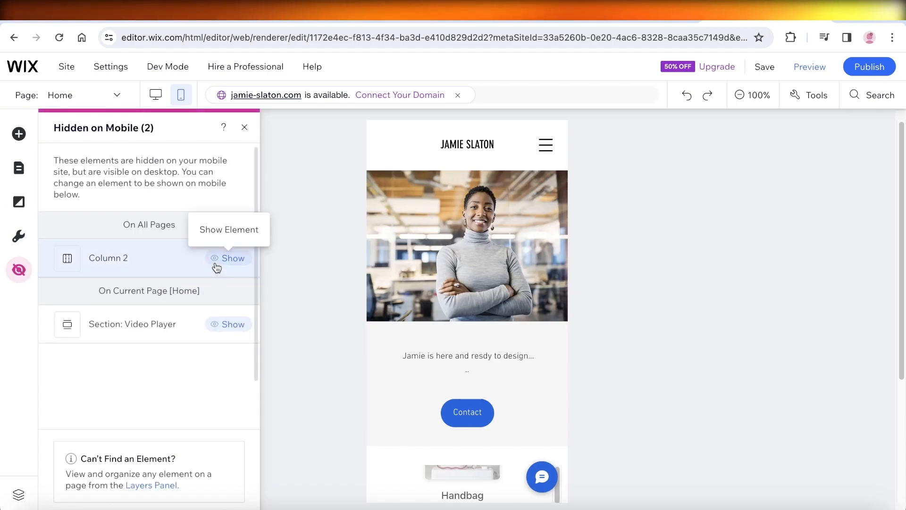
pyautogui.click(232, 258)
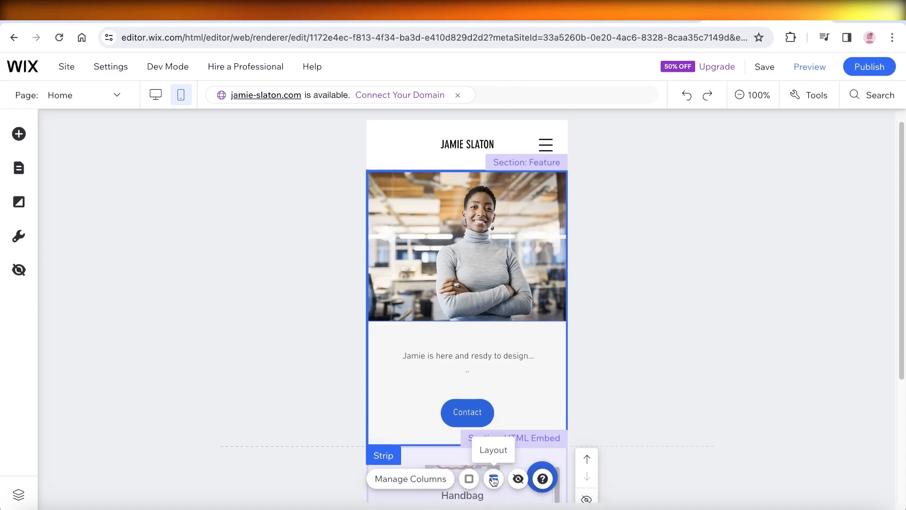
# Slightly reduce the HTML Embed strip's column spacing in Strip Layout.
pyautogui.click(493, 479)
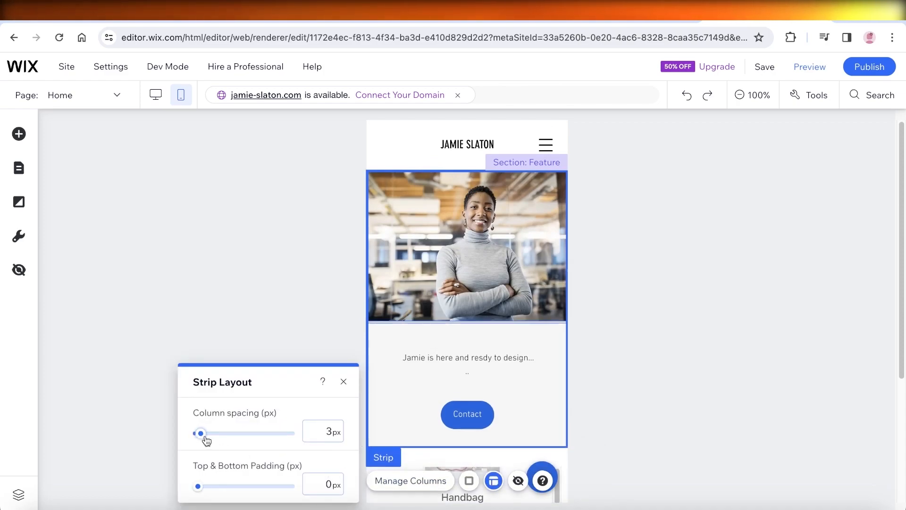
pyautogui.moveTo(200, 432); pyautogui.dragTo(199, 433)
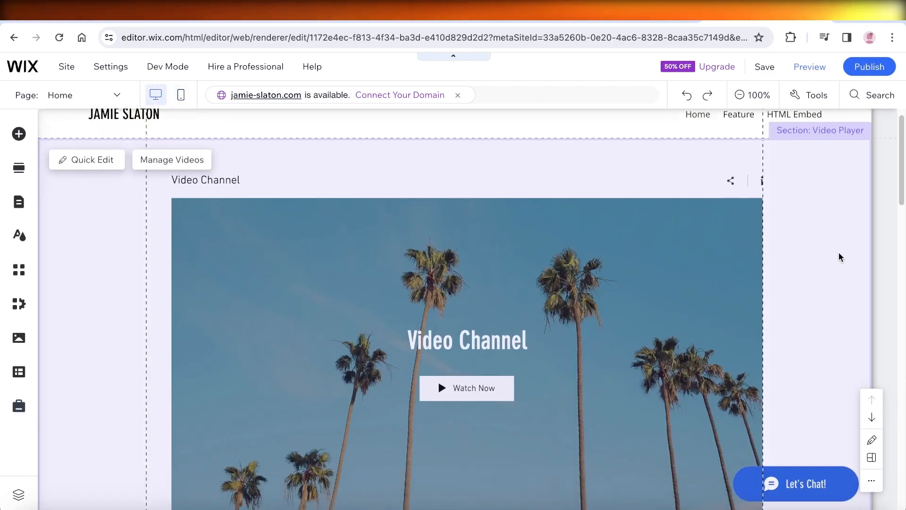
pyautogui.scroll(-3)
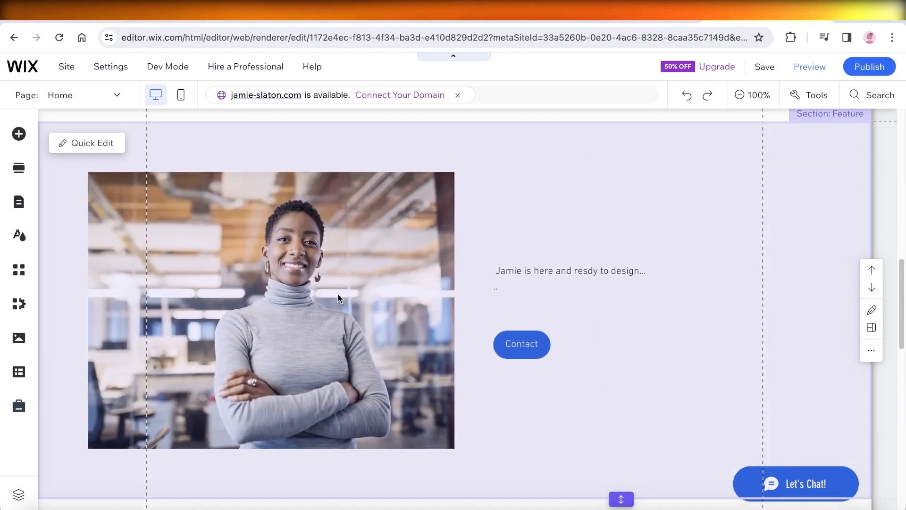
pyautogui.scroll(-3)
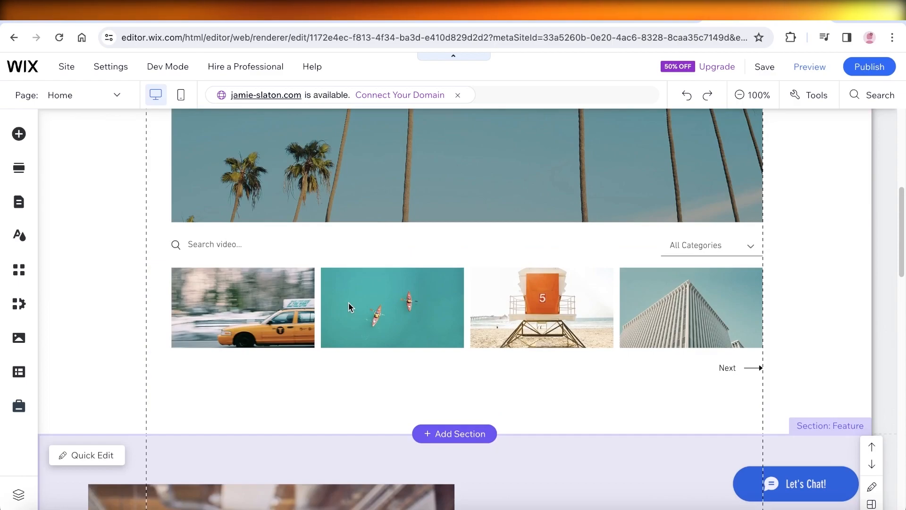